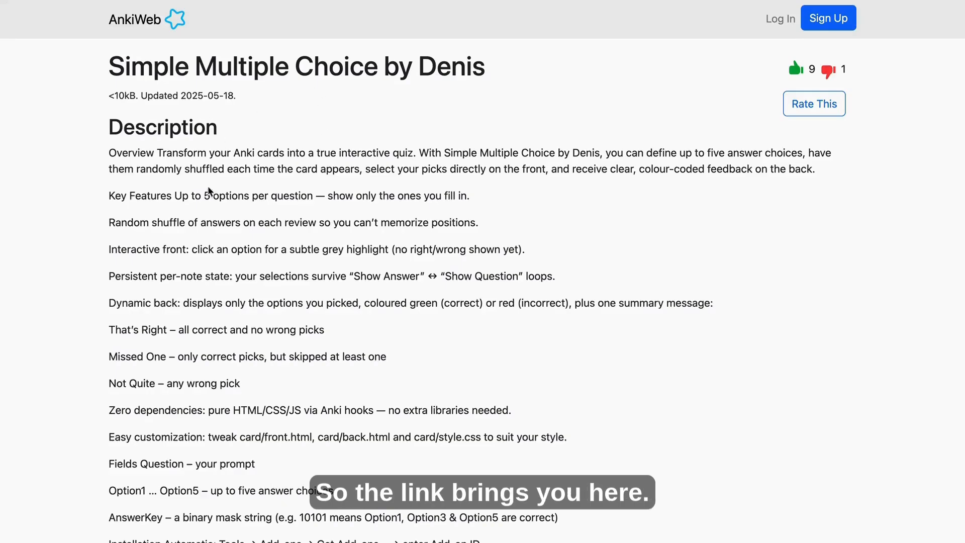
Copy the Simple Multiple Choice add-on code 742367042 from its AnkiWeb page
scroll("down", 3)
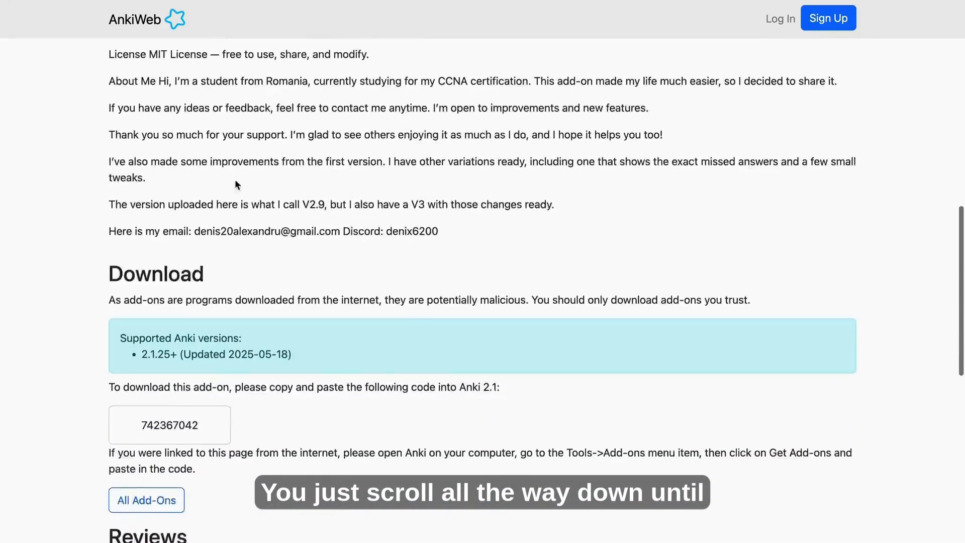
scroll("down", 3)
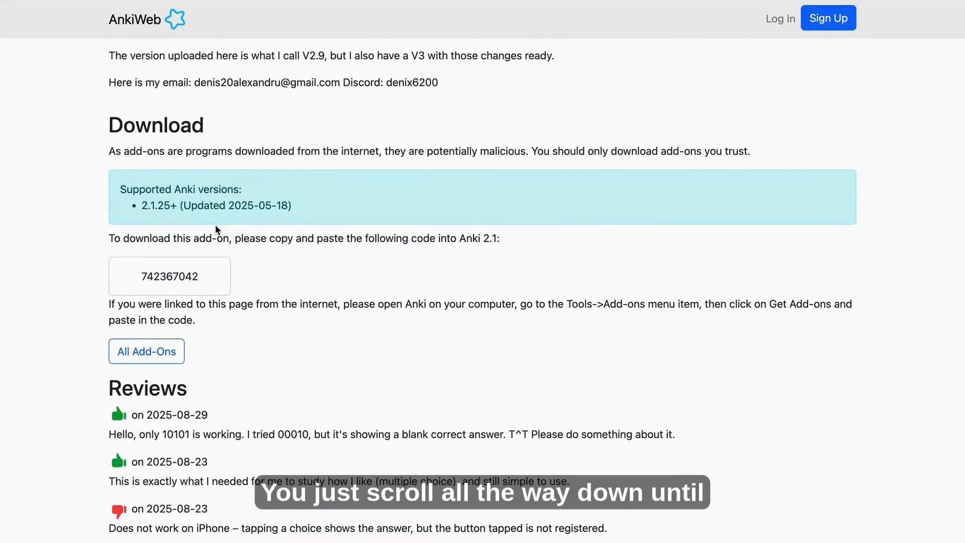
right_click(169, 276)
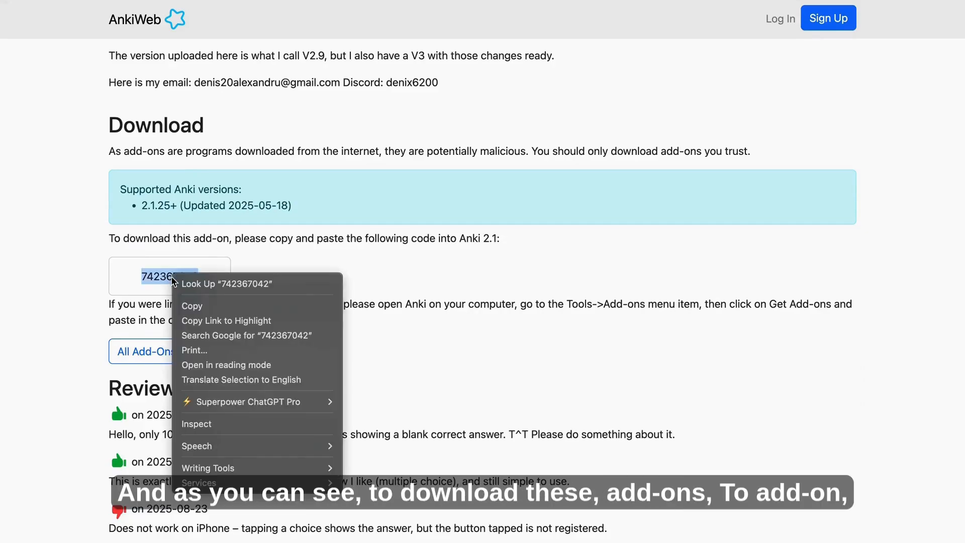
mouse_move(205, 306)
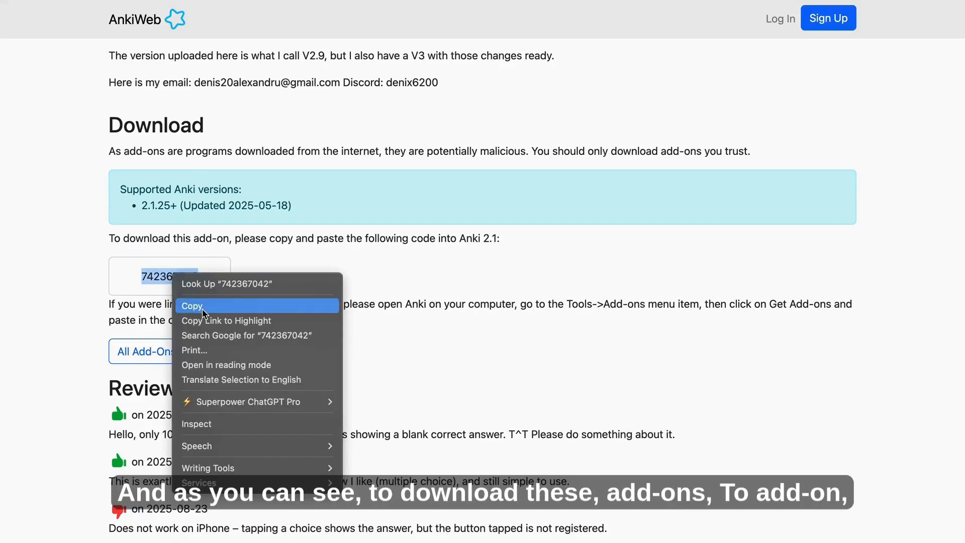
left_click(192, 306)
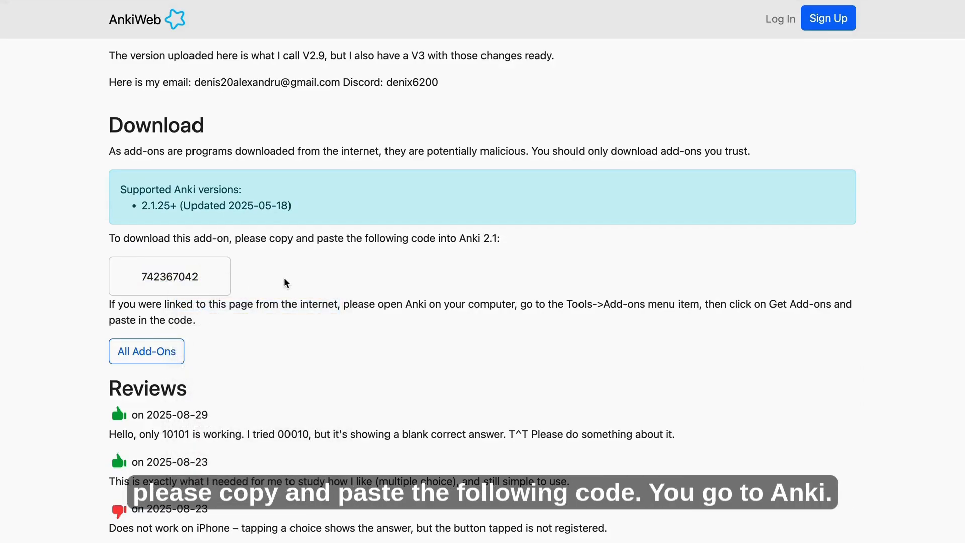
left_click(170, 8)
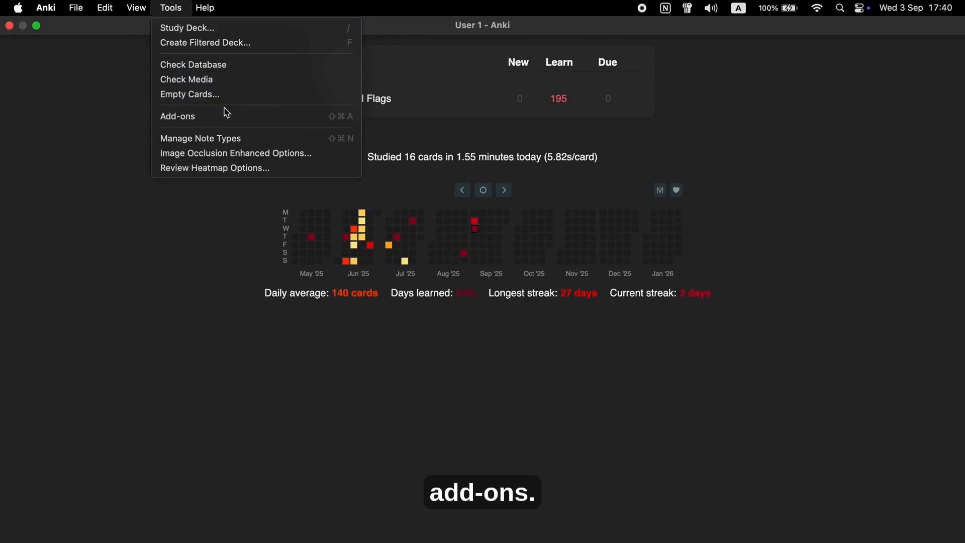
Install the add-on in Anki's Add-ons manager using code 742367042
left_click(177, 116)
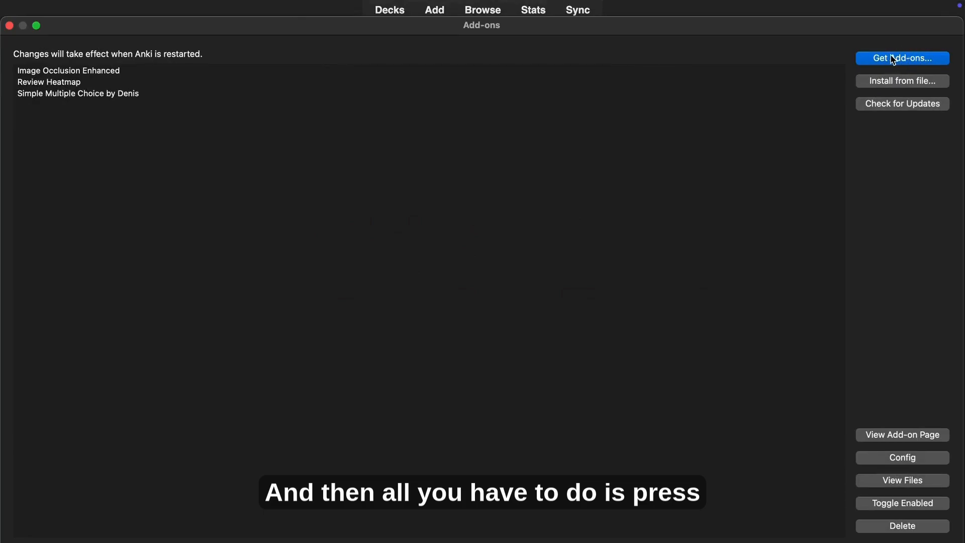
left_click(901, 58)
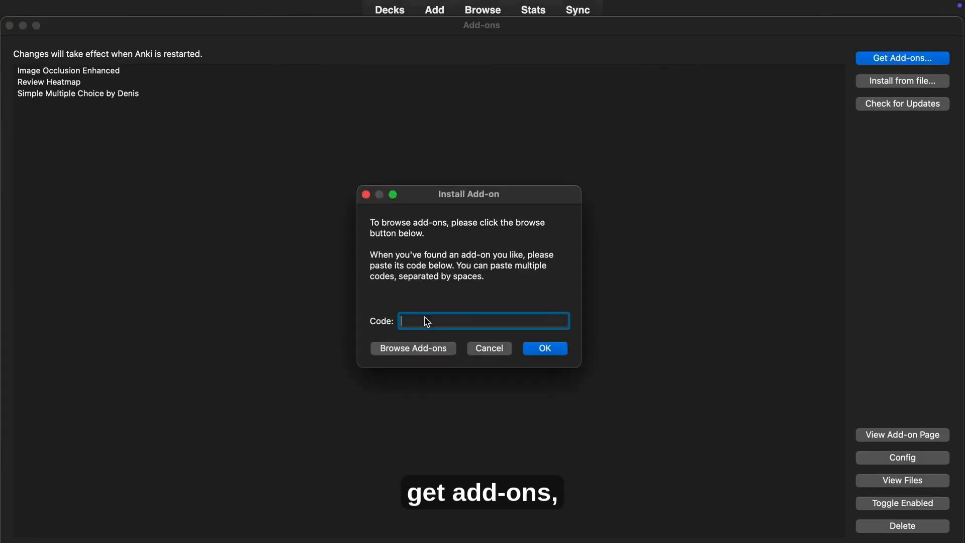
type("742367042")
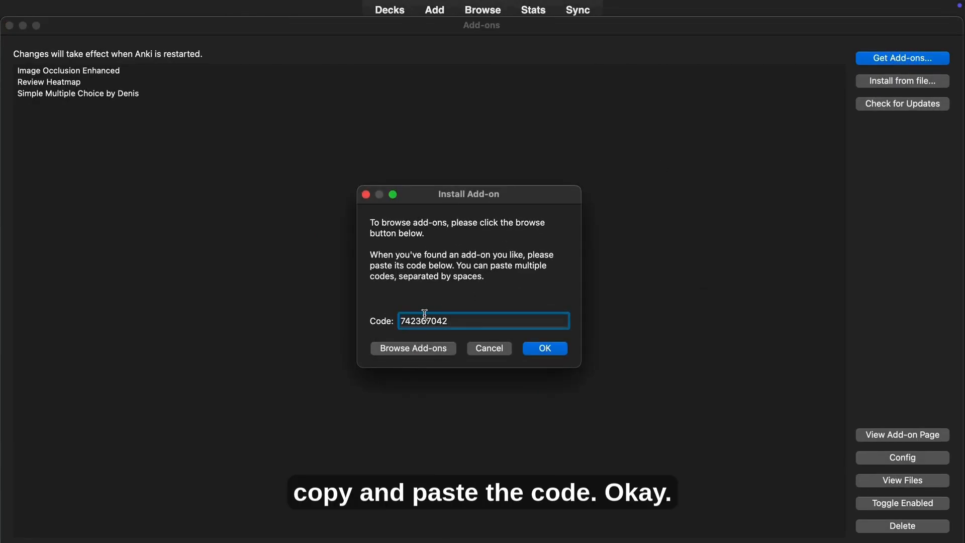
left_click(545, 348)
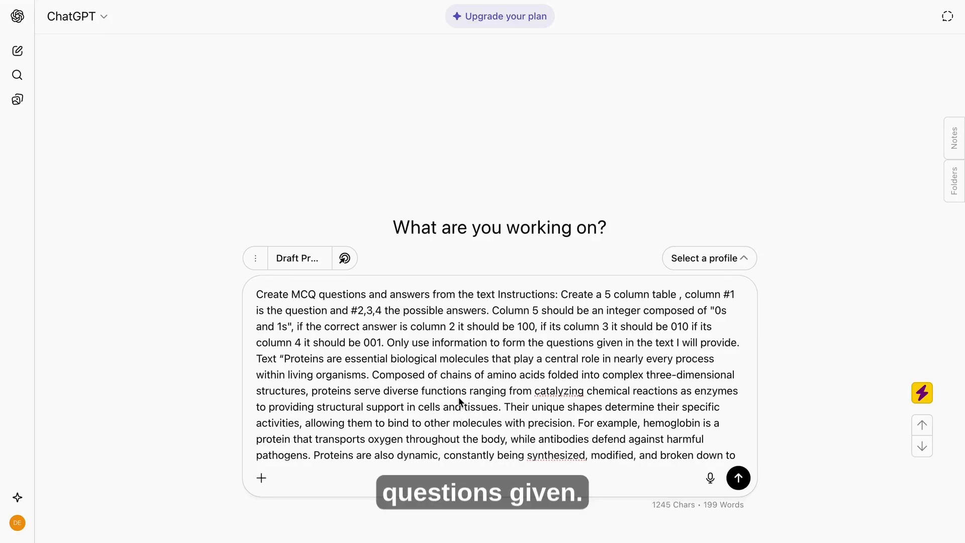
Send ChatGPT the MCQ prompt with the protein passage and review the resulting table
left_click(738, 478)
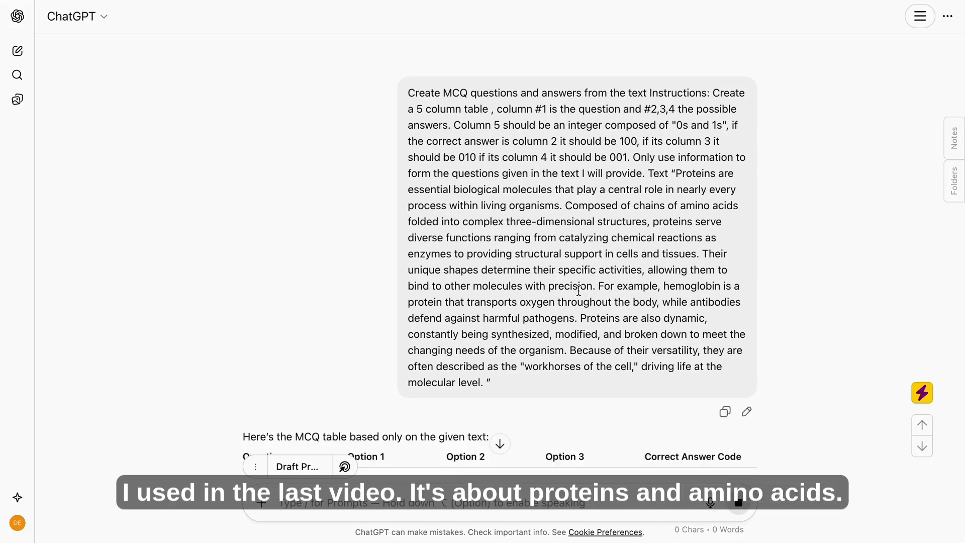
scroll("down", 3)
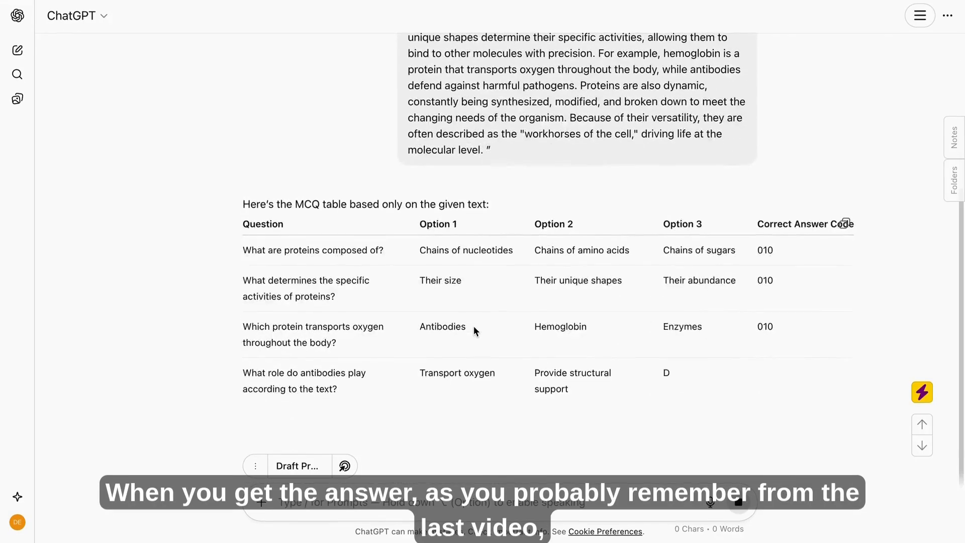
scroll("down", 3)
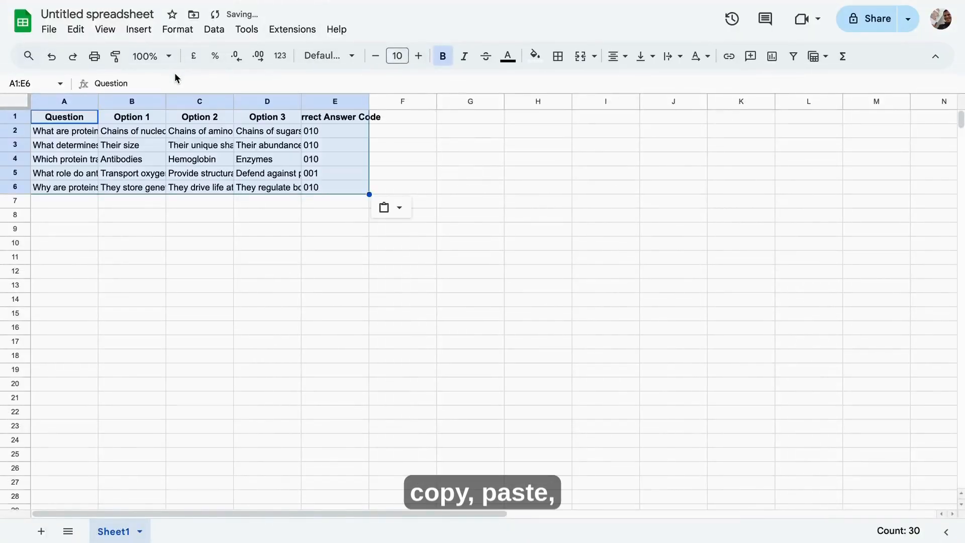
Download the MCQ spreadsheet as a comma-separated values file
left_click(49, 29)
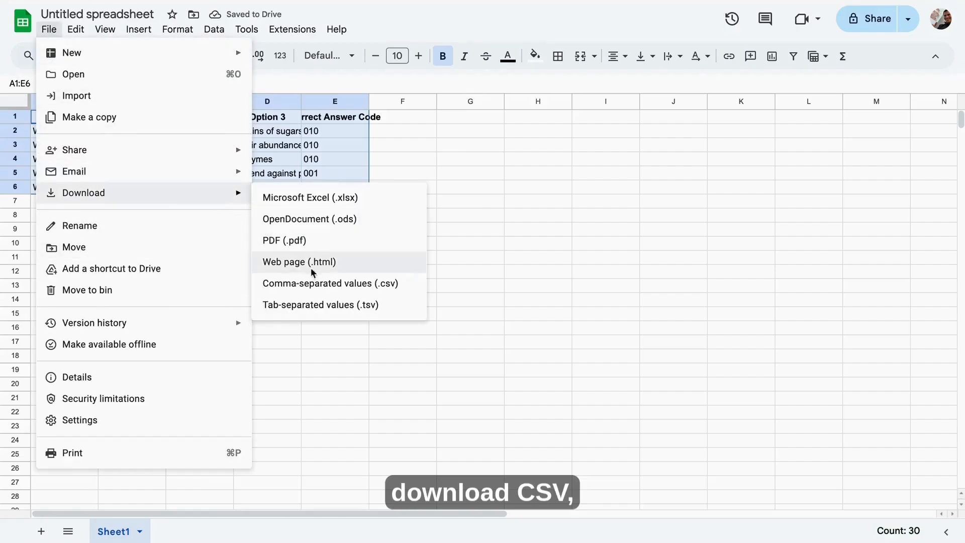
left_click(330, 283)
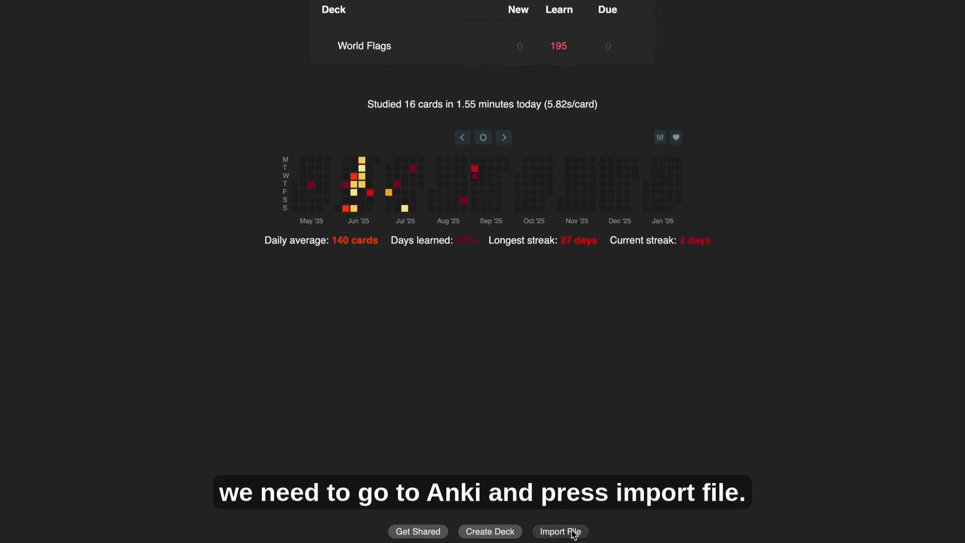
Import Sheet1.csv into Anki and review the comma-separated preview with the Simple MCQ note type
left_click(560, 531)
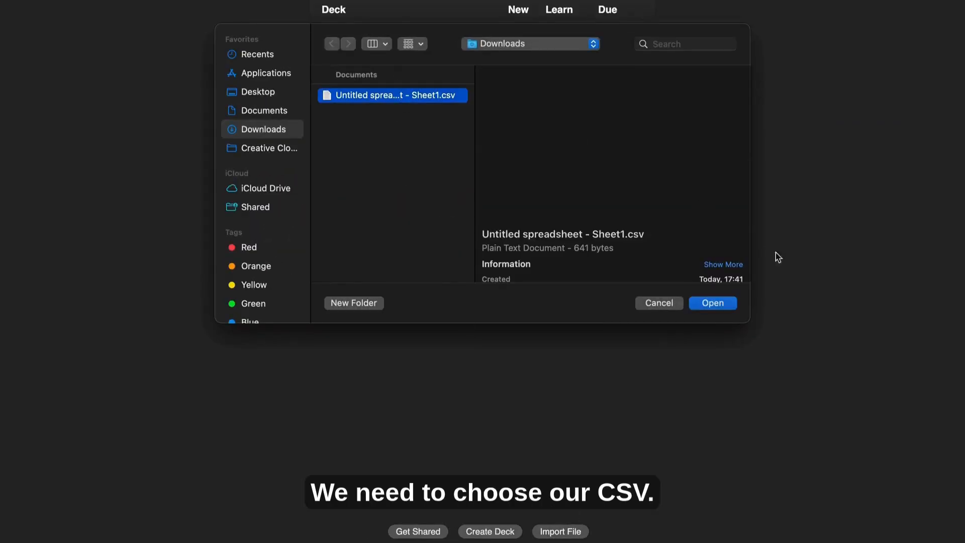
left_click(712, 303)
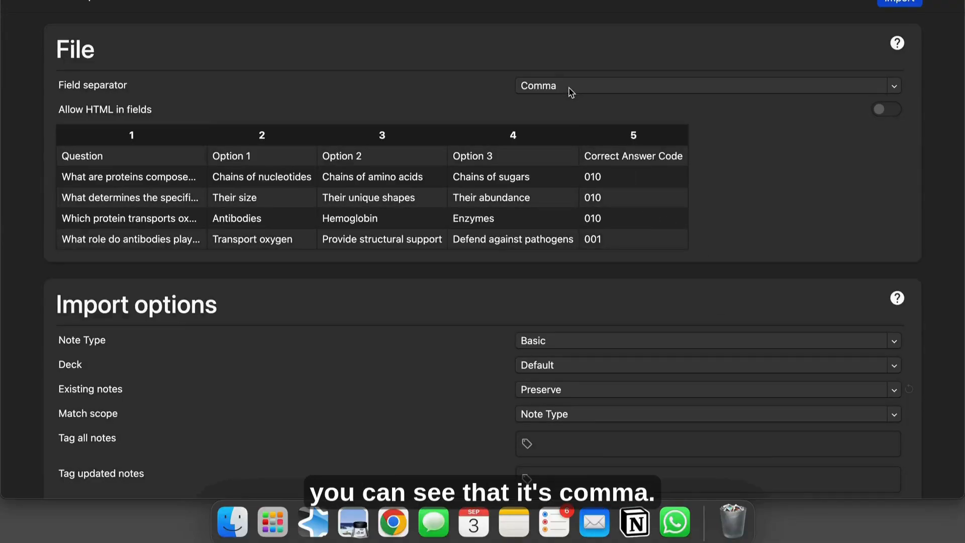
mouse_move(536, 228)
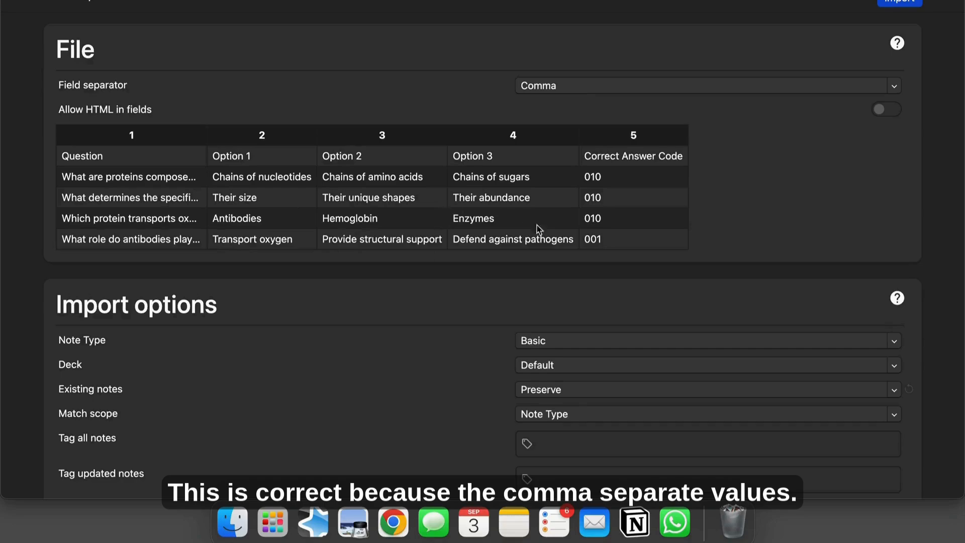
scroll("down", 3)
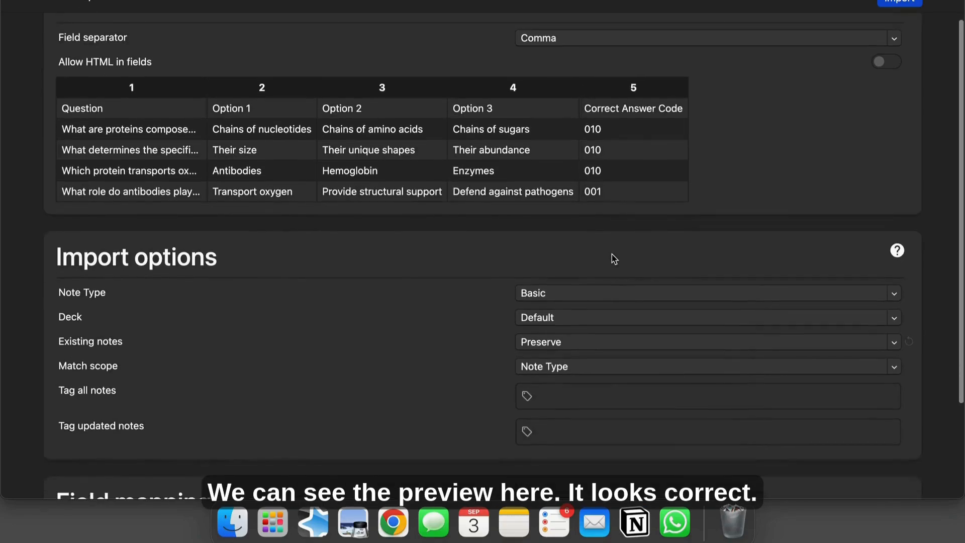
scroll("down", 3)
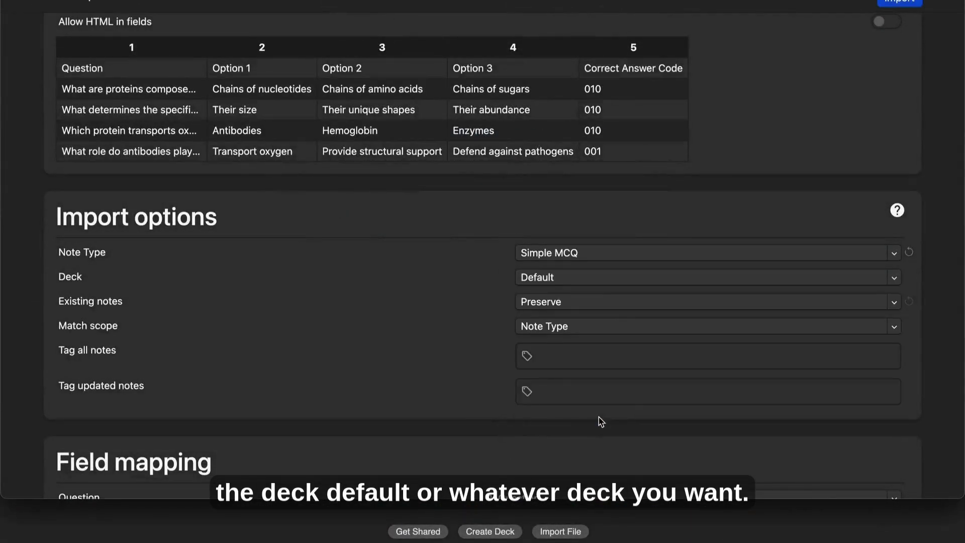
scroll("down", 3)
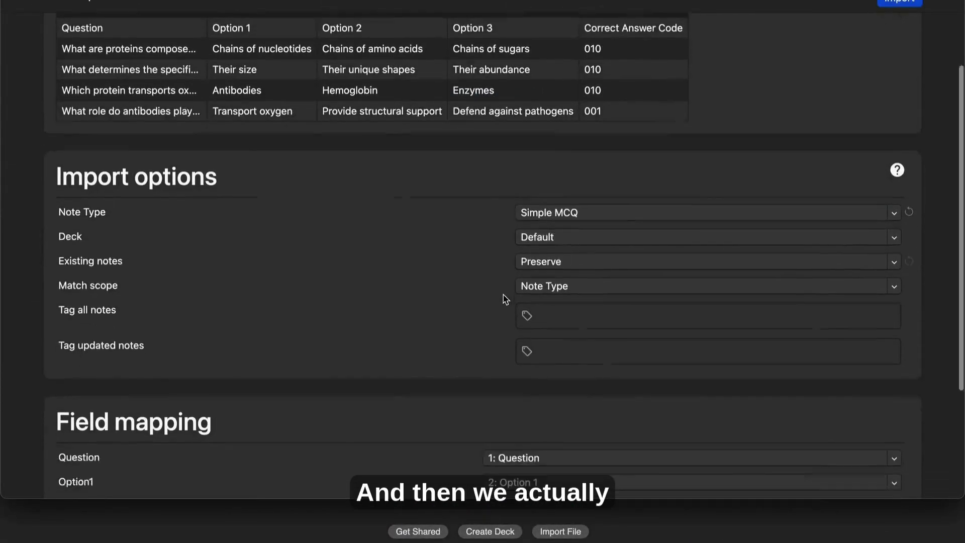
Import the notes with Option4 unmapped and AnswerKey mapped to Correct Answer Code
scroll("down", 3)
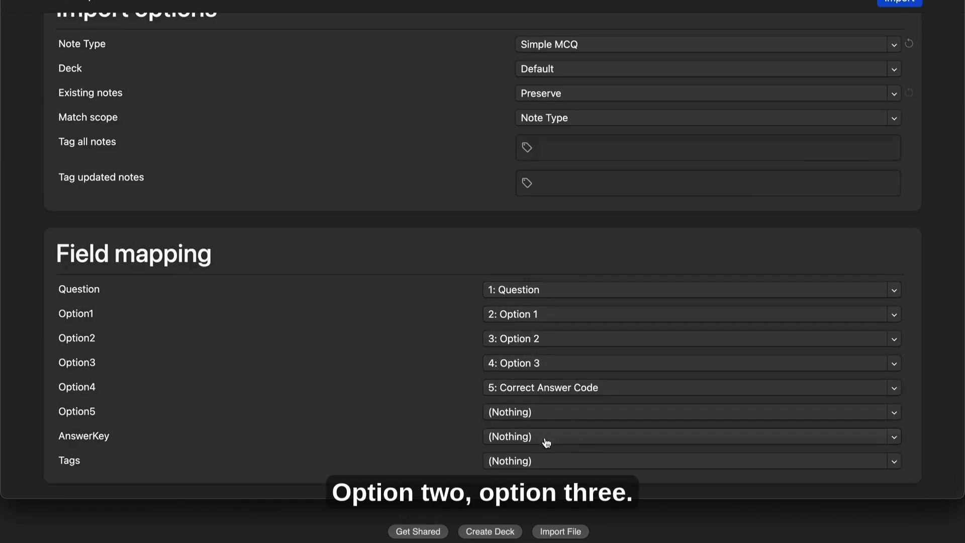
mouse_move(523, 431)
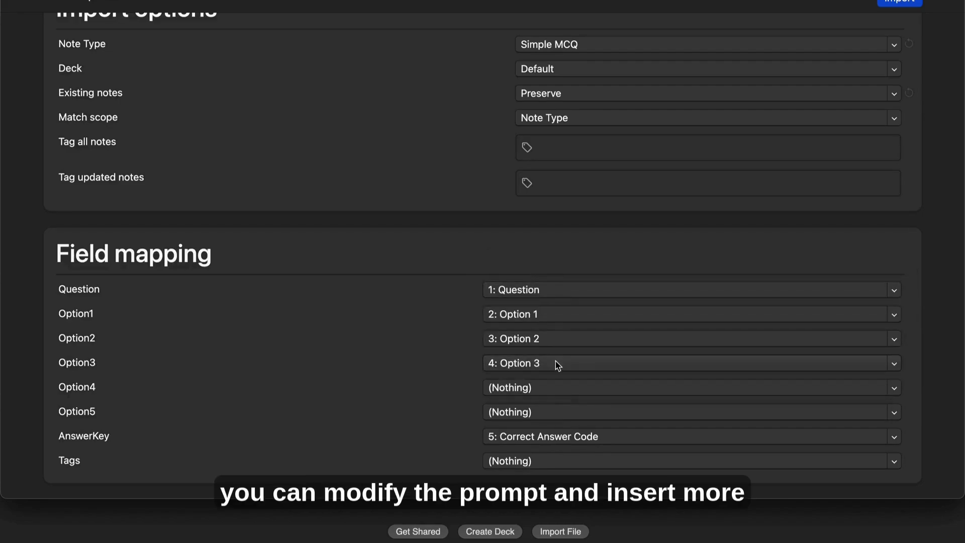
mouse_move(931, 7)
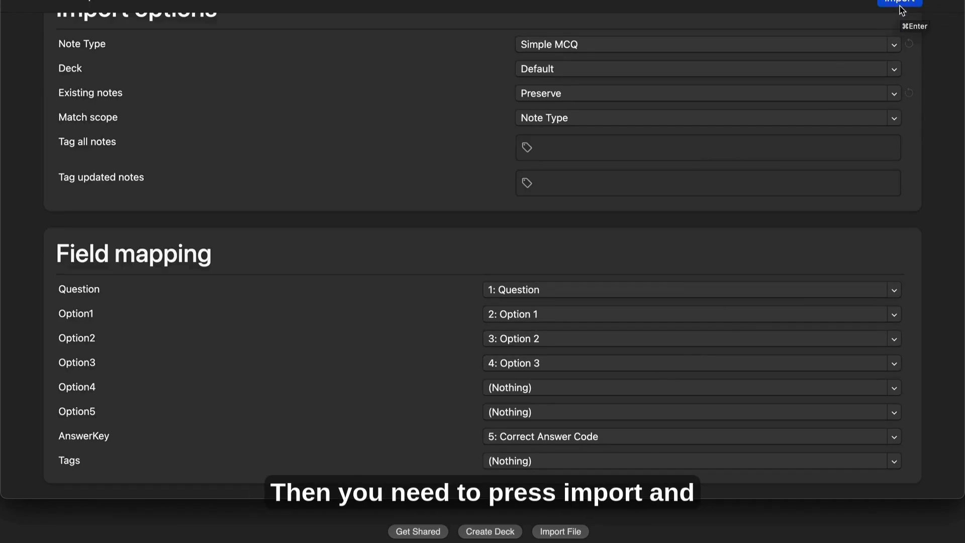
left_click(899, 1)
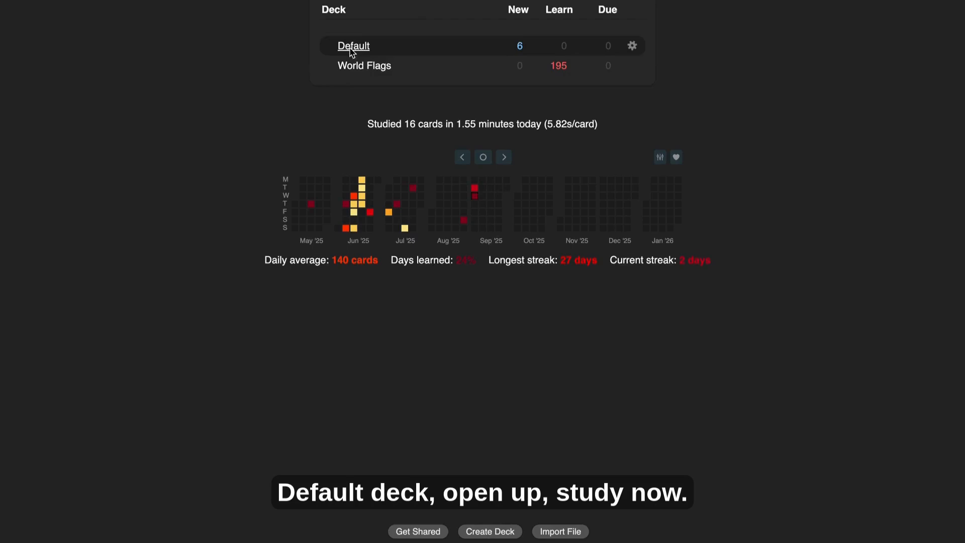
Open the Default deck and begin a study session
left_click(353, 45)
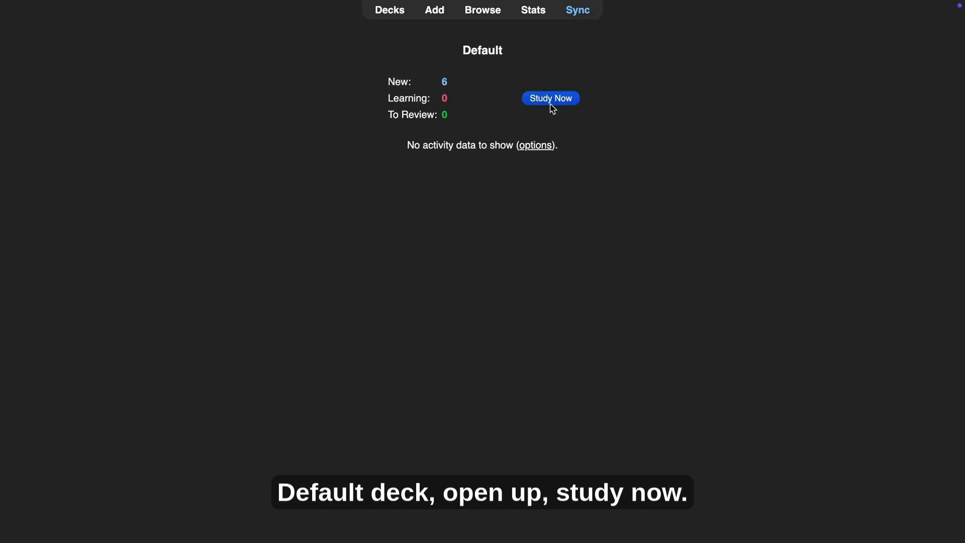
left_click(550, 98)
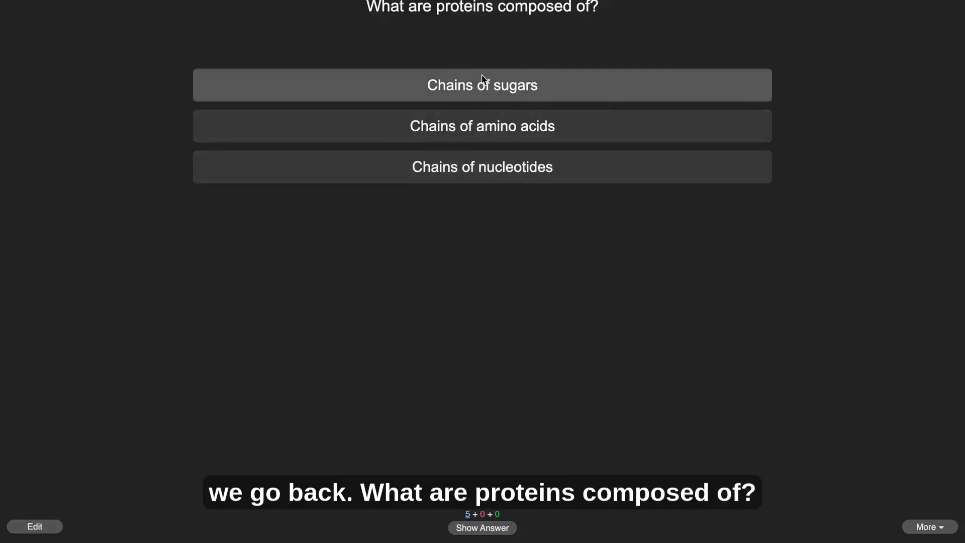
mouse_move(503, 132)
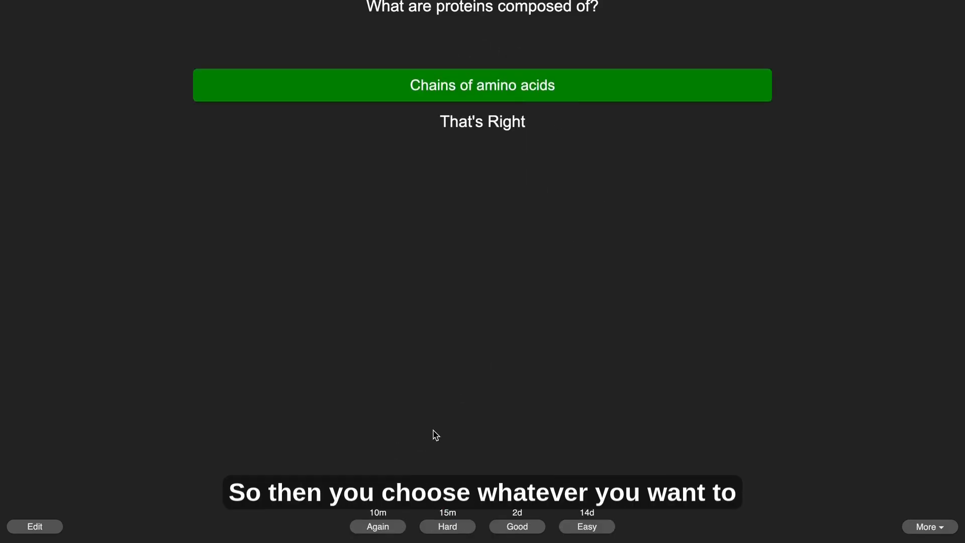
mouse_move(481, 515)
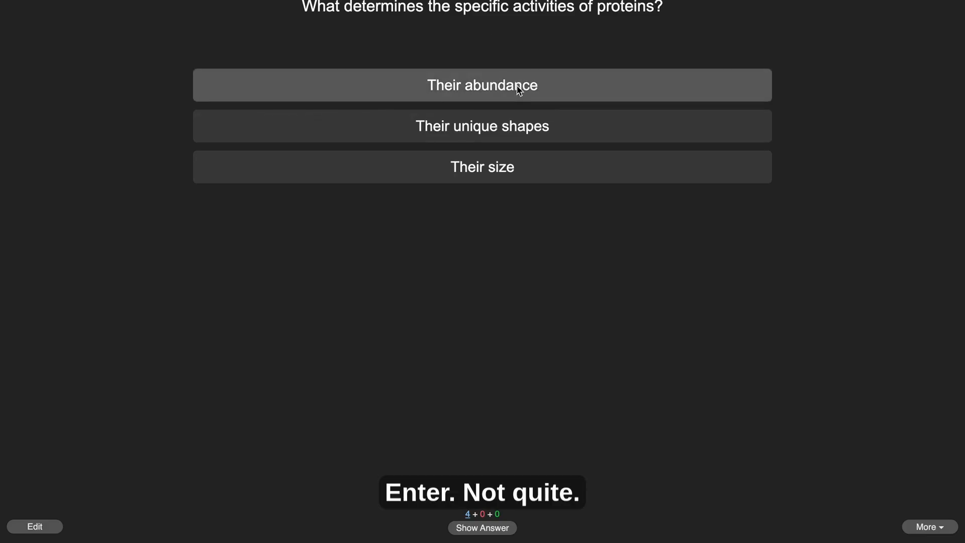
Pick 'Their abundance' as the second card's answer to see the correct one
left_click(483, 84)
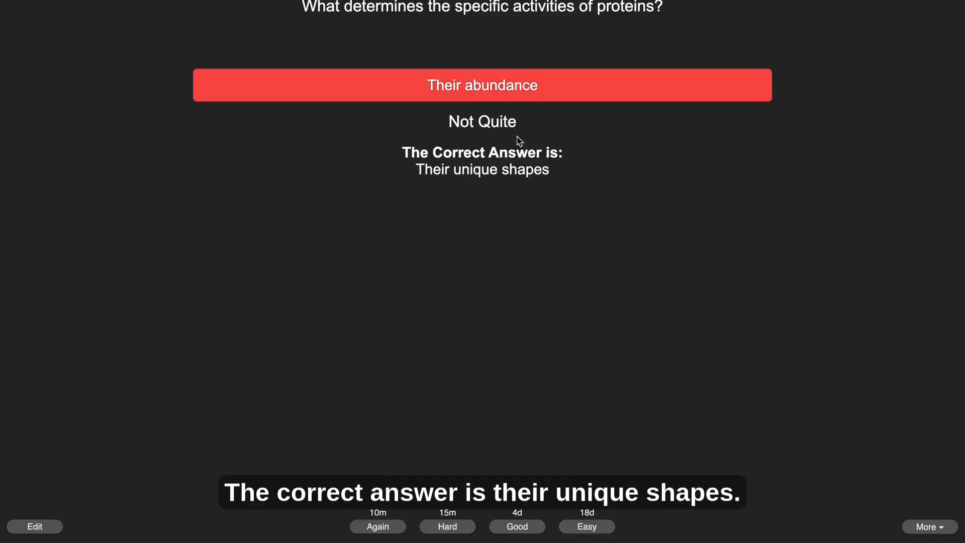